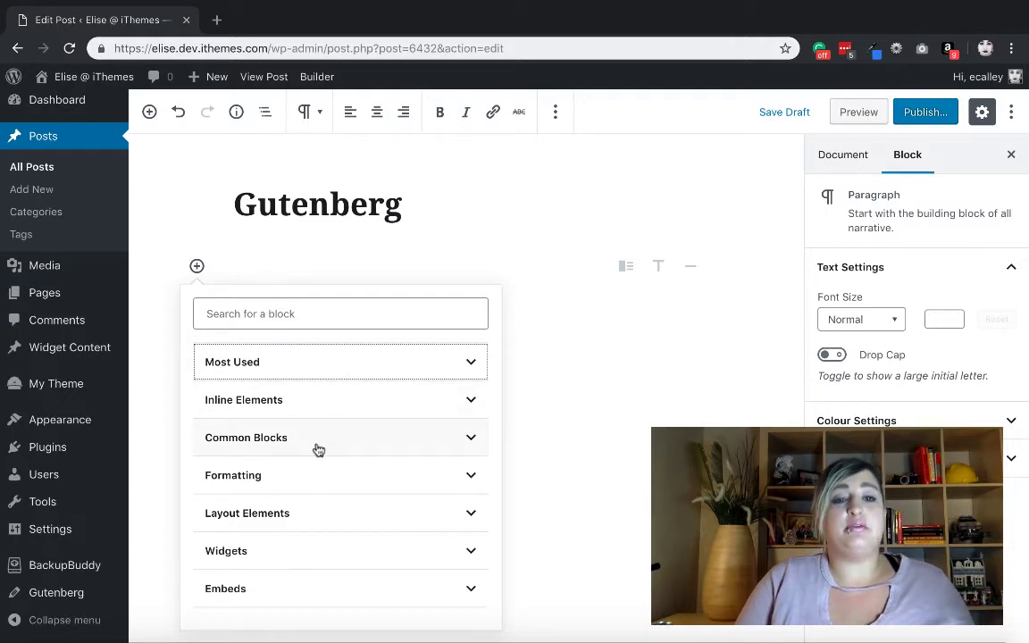
pyautogui.moveTo(357, 380)
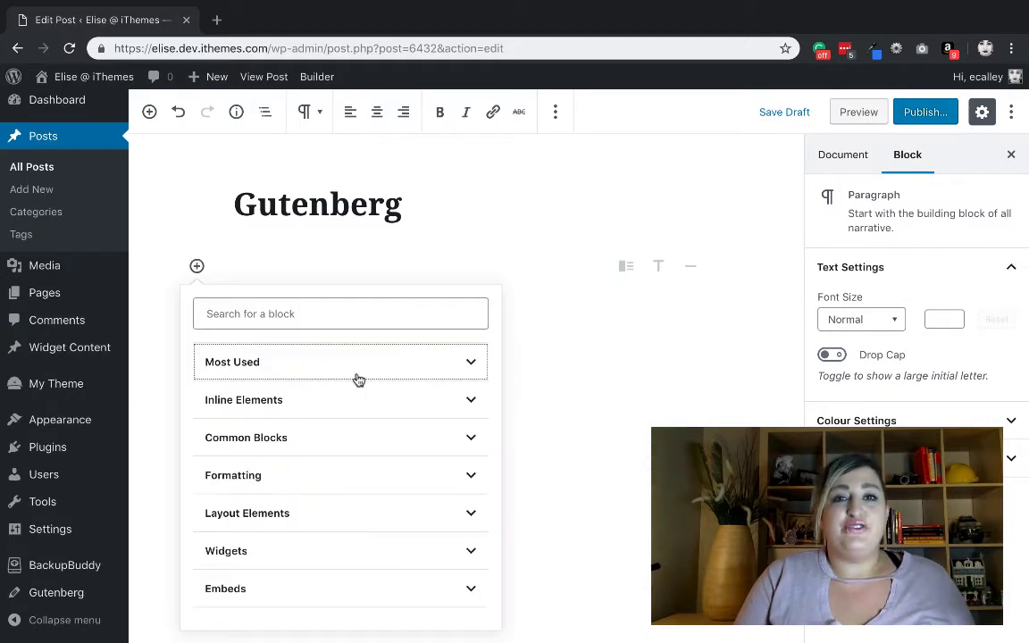
# Expand the Layout Elements category to reveal Columns, Separator, Spacer and other layout blocks
pyautogui.click(339, 512)
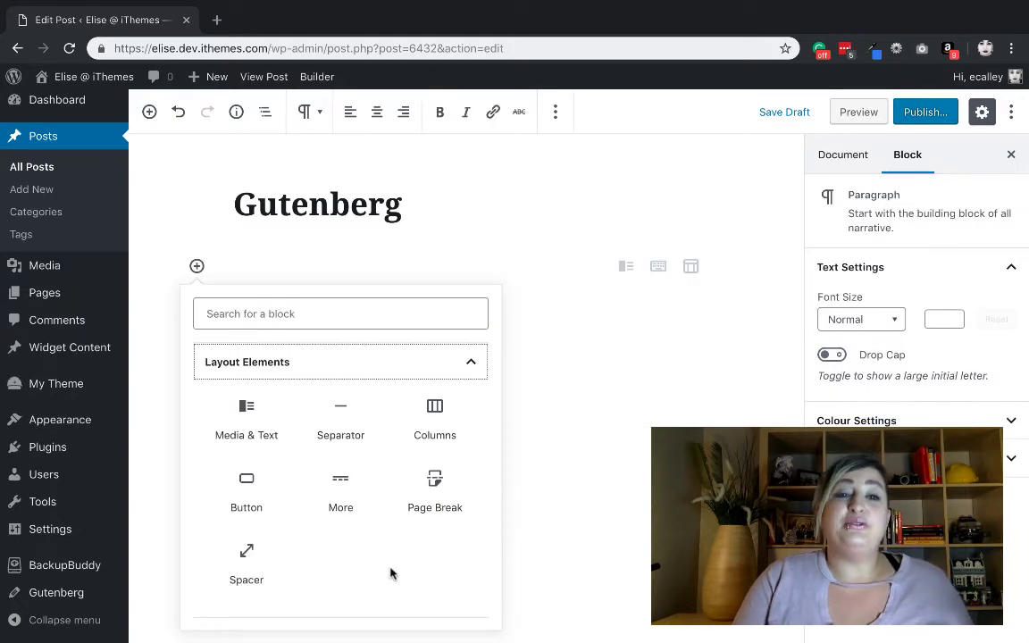